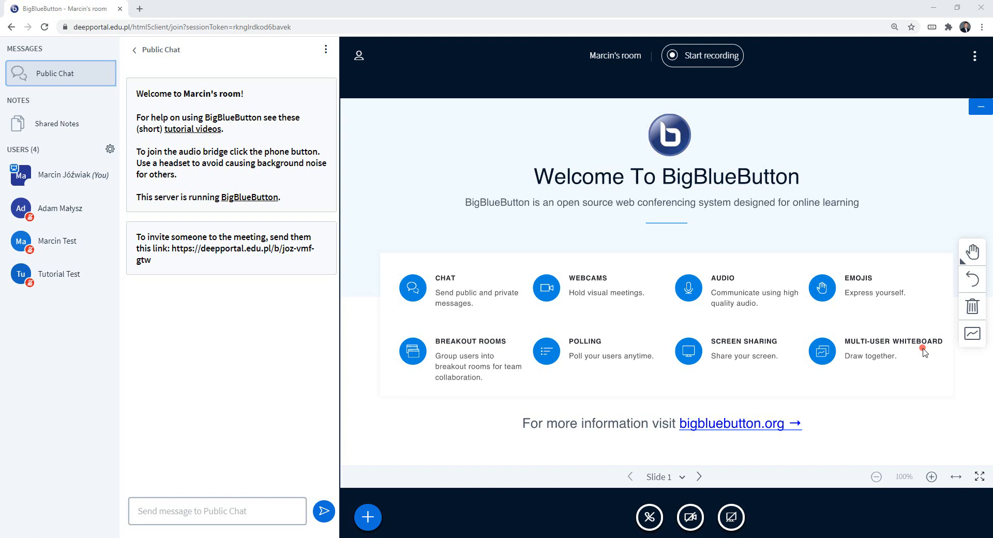
mouse_move(387, 525)
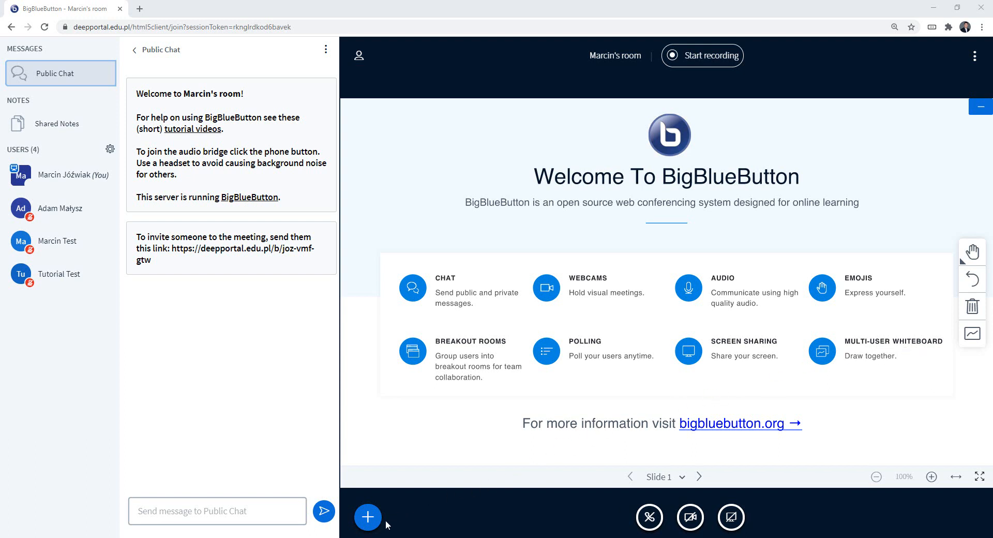
Step: Open the presenter actions menu with its poll, upload and external video options
click(368, 517)
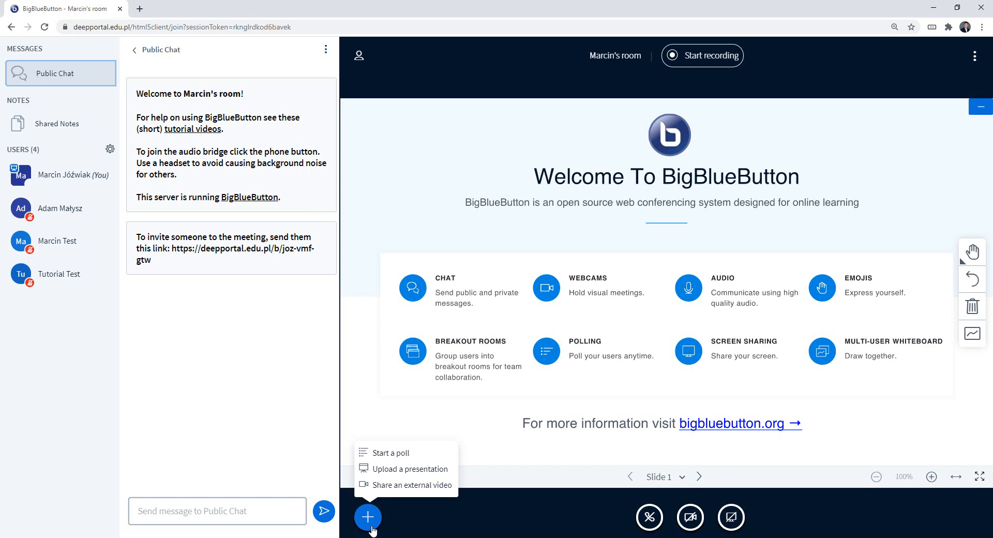
mouse_move(404, 468)
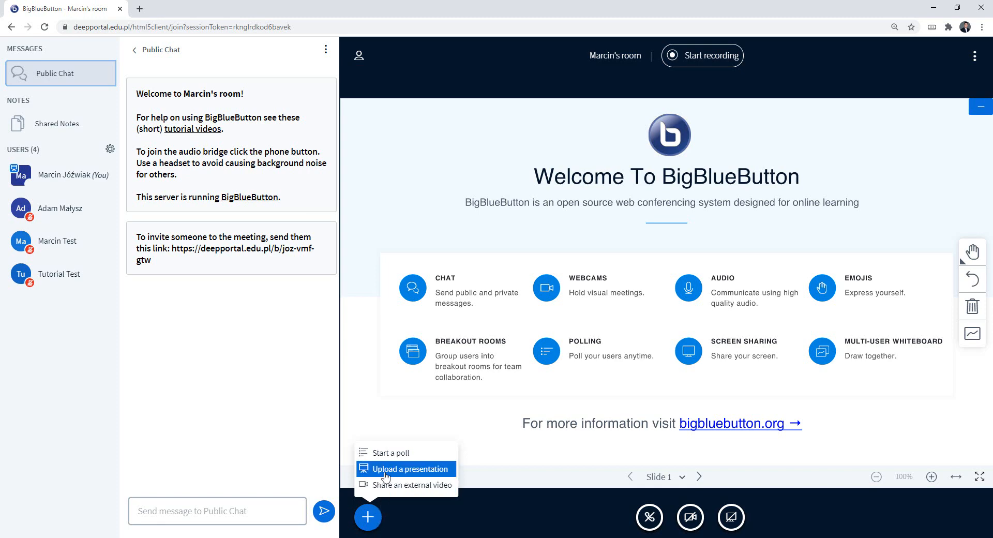
Step: Choose 'Upload a presentation' to show the upload window listing default.pdf
click(409, 468)
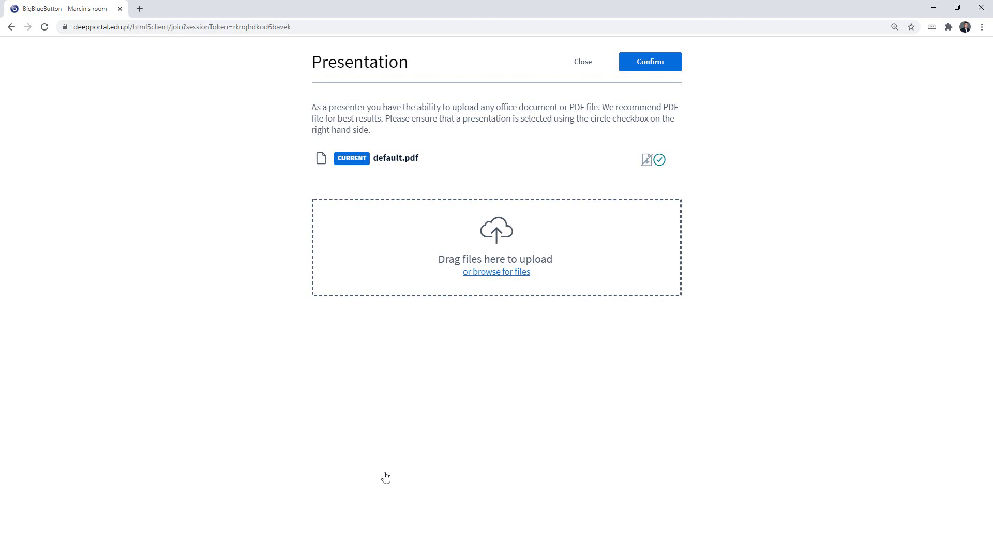
mouse_move(320, 224)
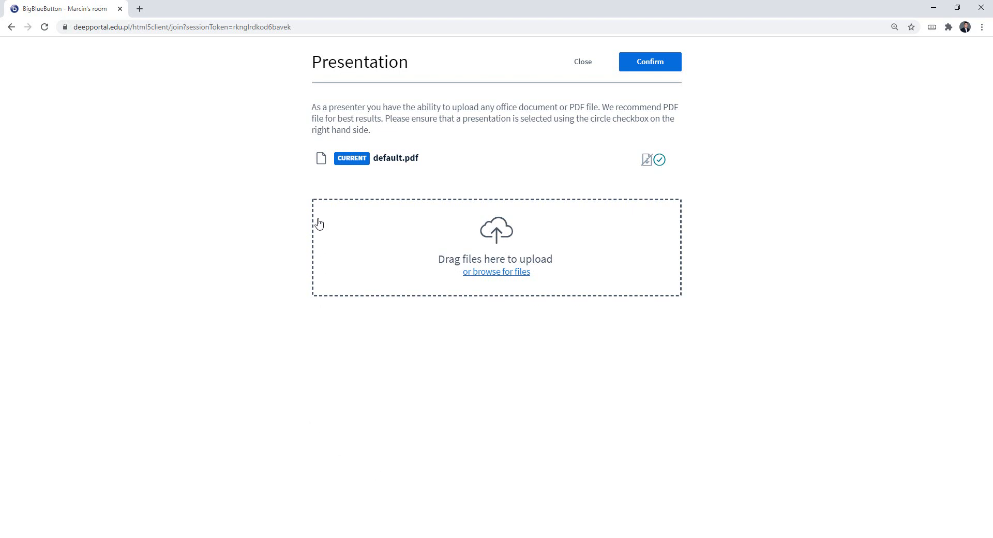
mouse_move(697, 300)
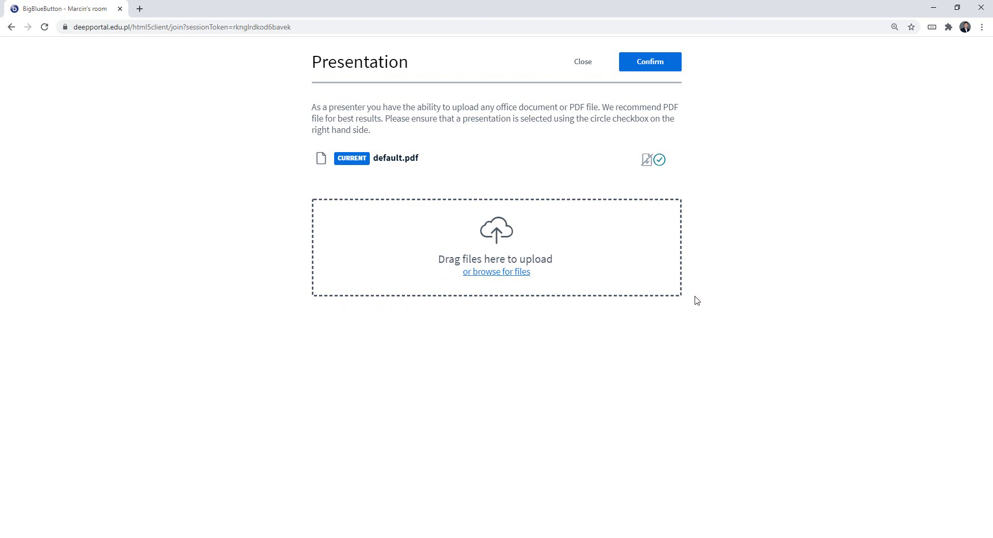
mouse_move(688, 310)
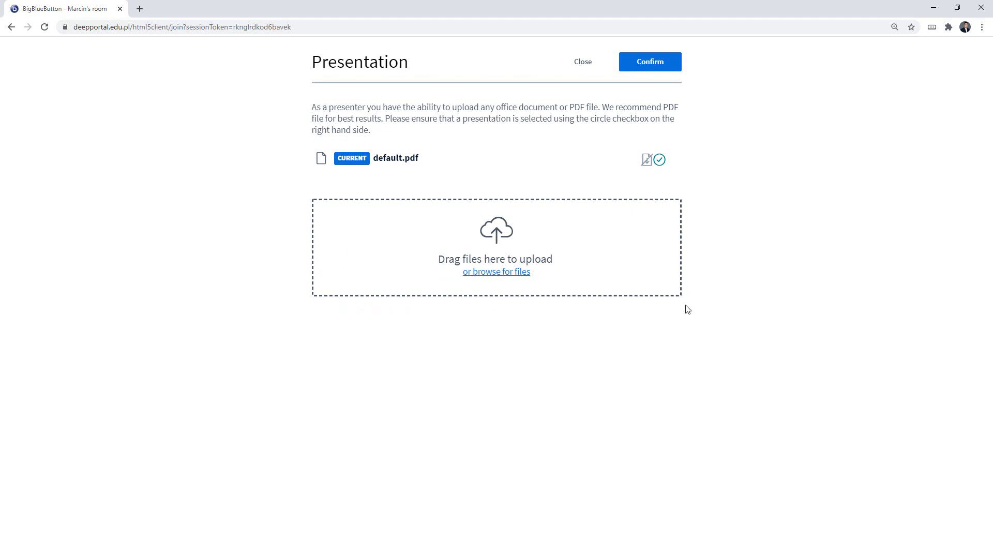
mouse_move(497, 271)
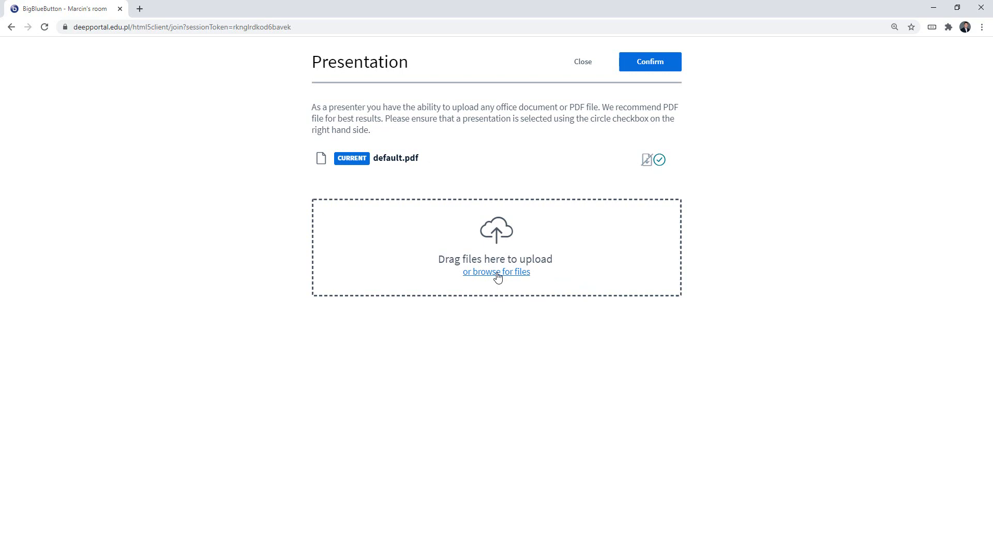
Step: Browse for files and select Tutorial_one and Tutorial_two in the Presentation folder
click(497, 271)
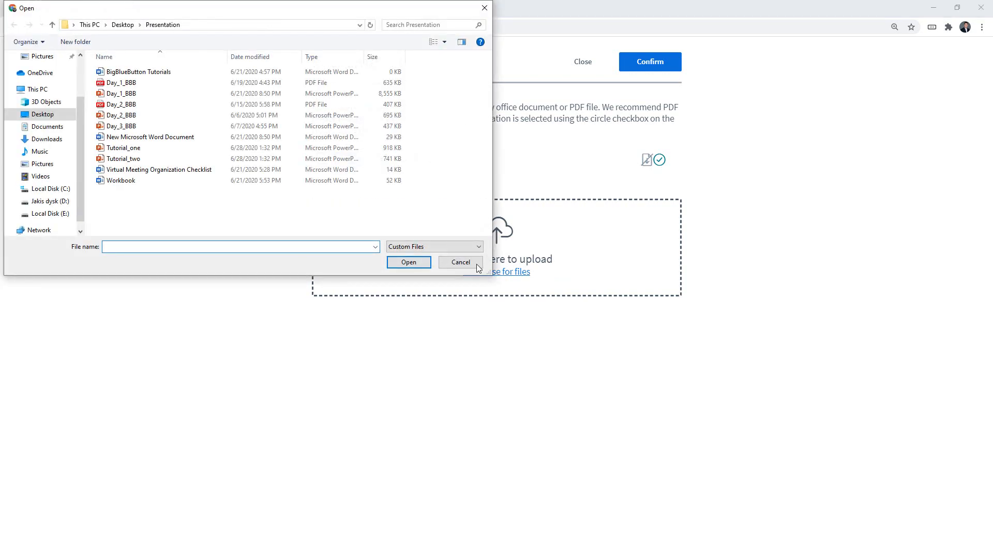
click(123, 148)
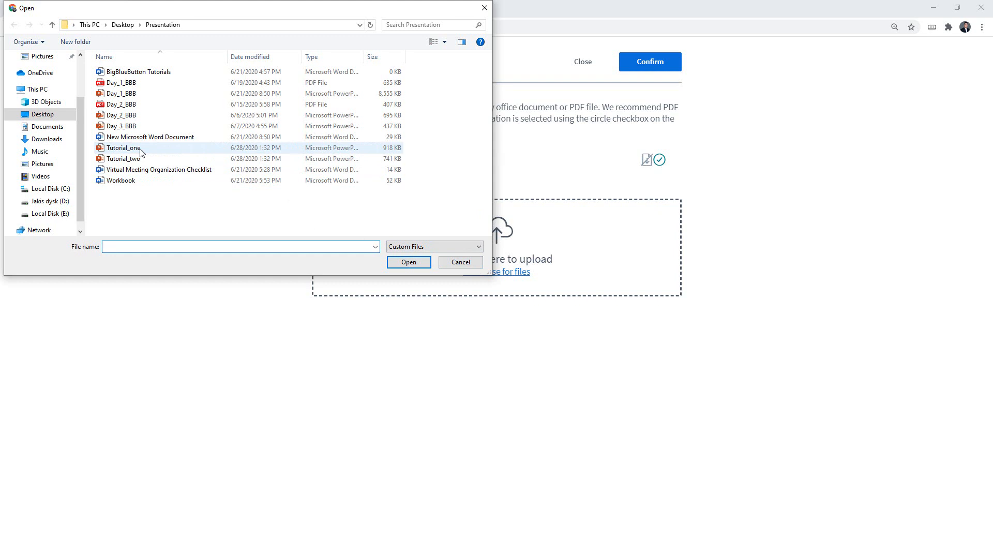
click(123, 147)
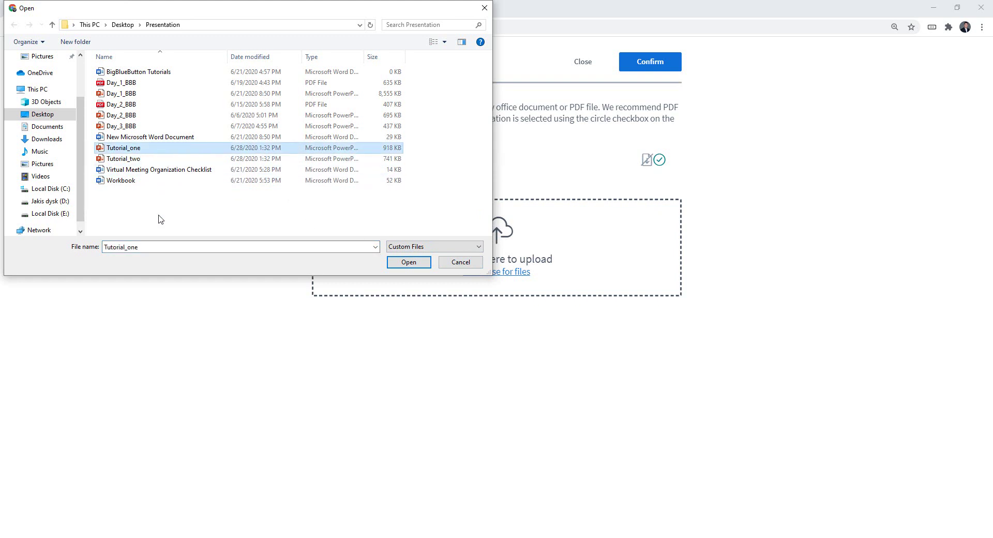
mouse_move(144, 169)
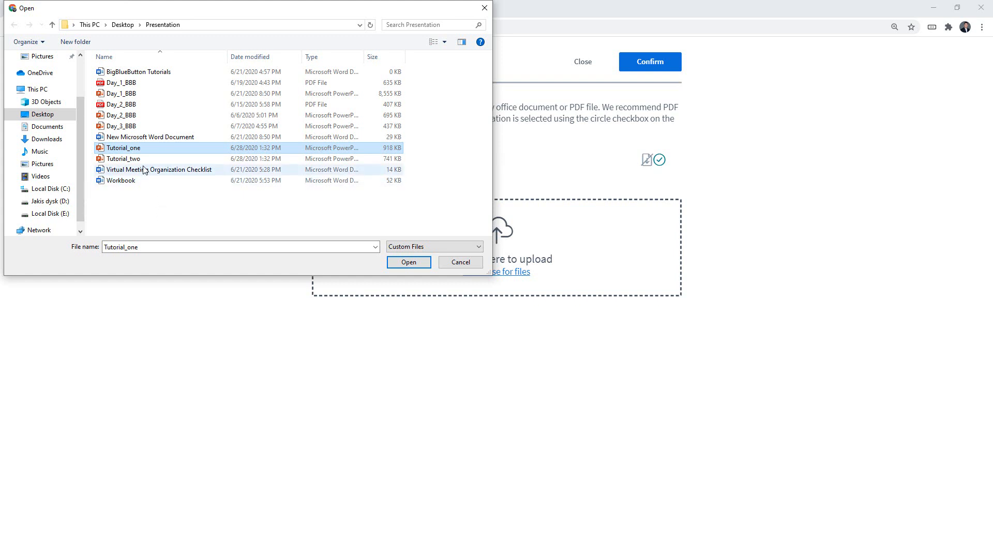
click(124, 158)
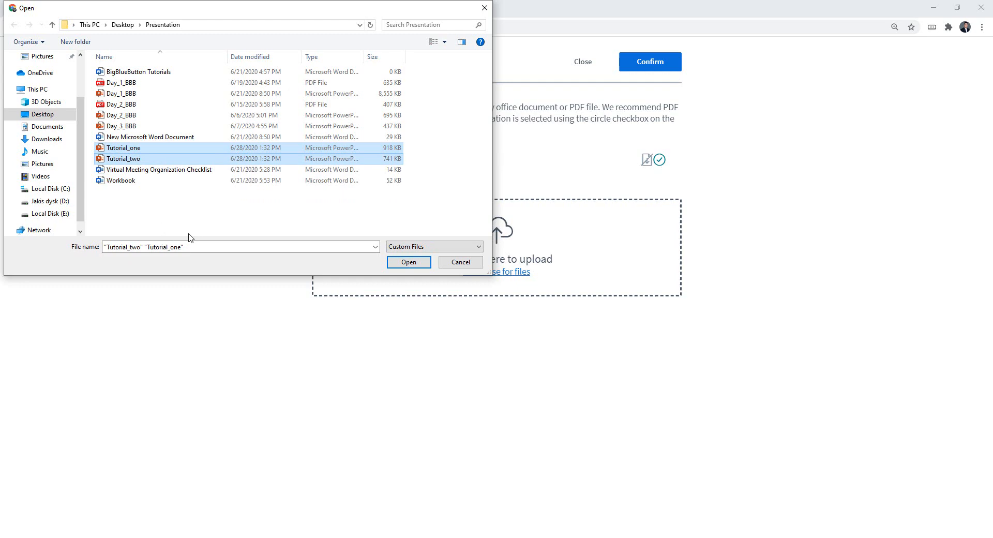
Step: Upload both tutorial files, keeping Tutorial_one.pptx as the current presentation
click(409, 262)
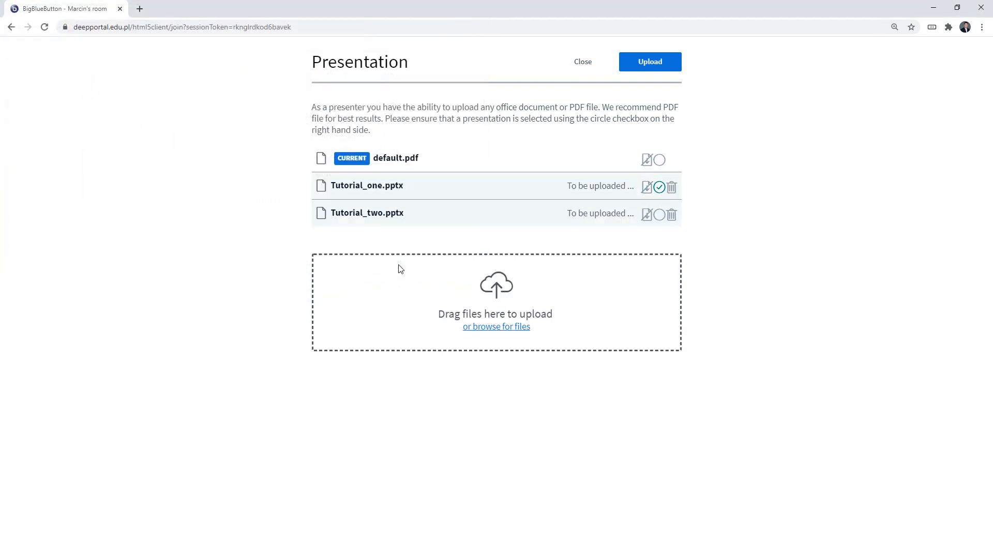
mouse_move(718, 157)
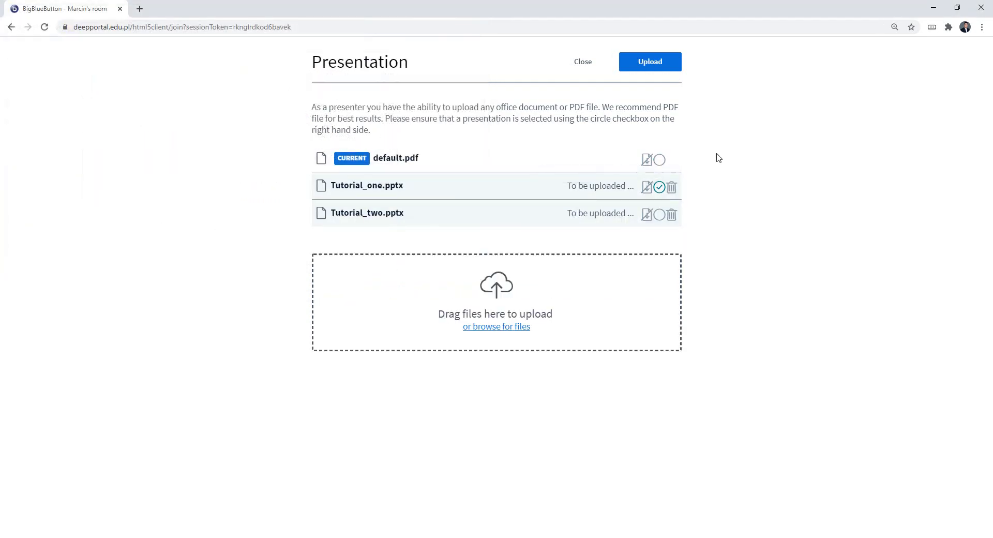
mouse_move(649, 61)
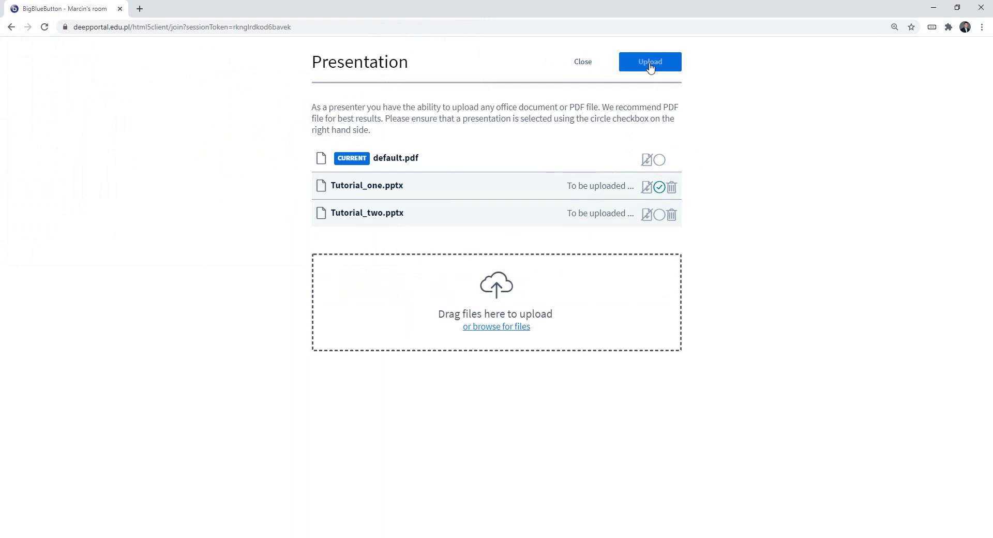
click(649, 62)
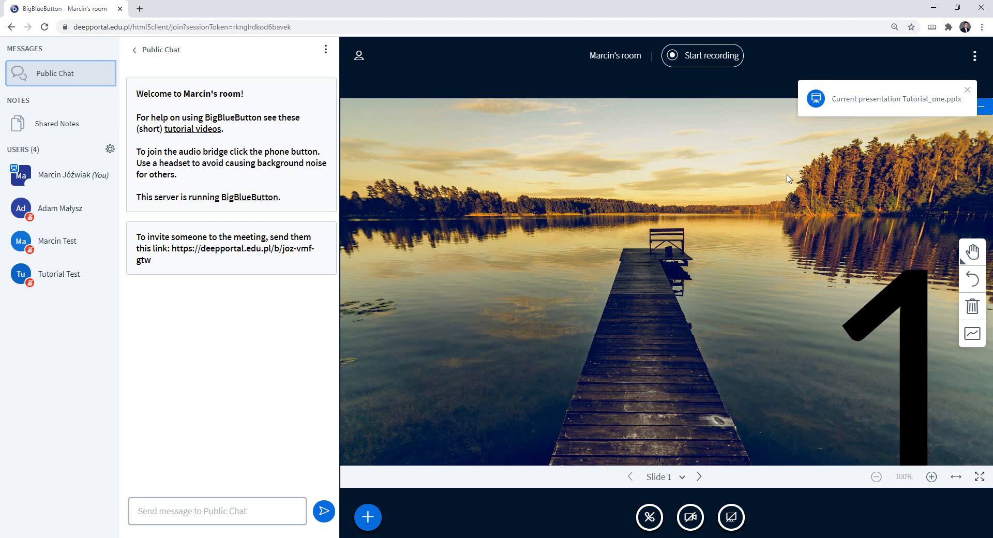
Step: Dismiss the upload notice, page to slide 2 and back, then show the slide list
click(967, 89)
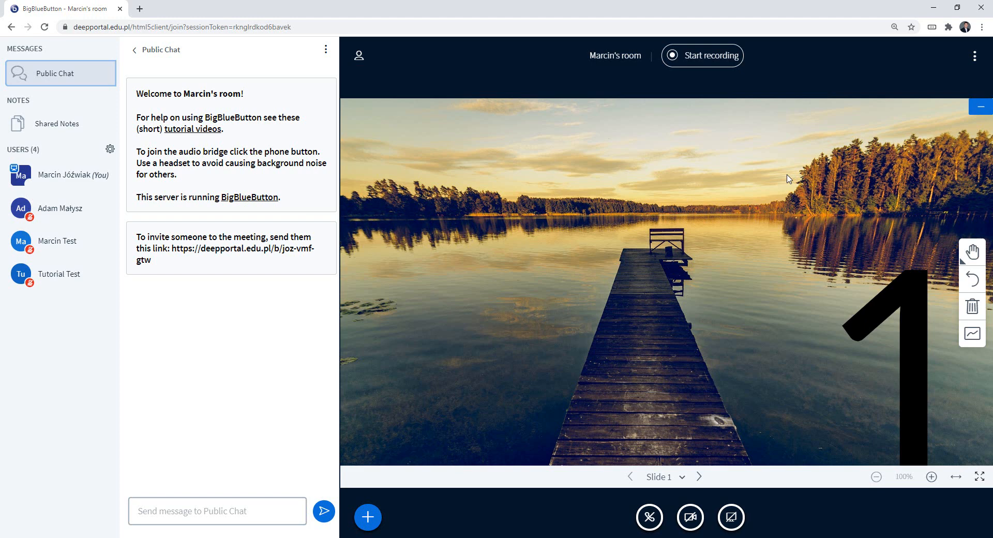
mouse_move(756, 239)
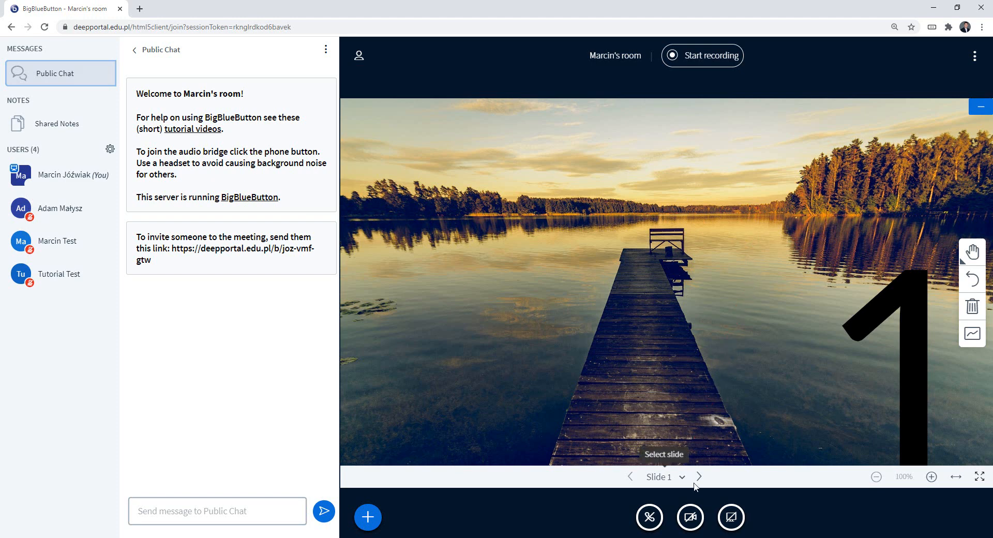
mouse_move(698, 476)
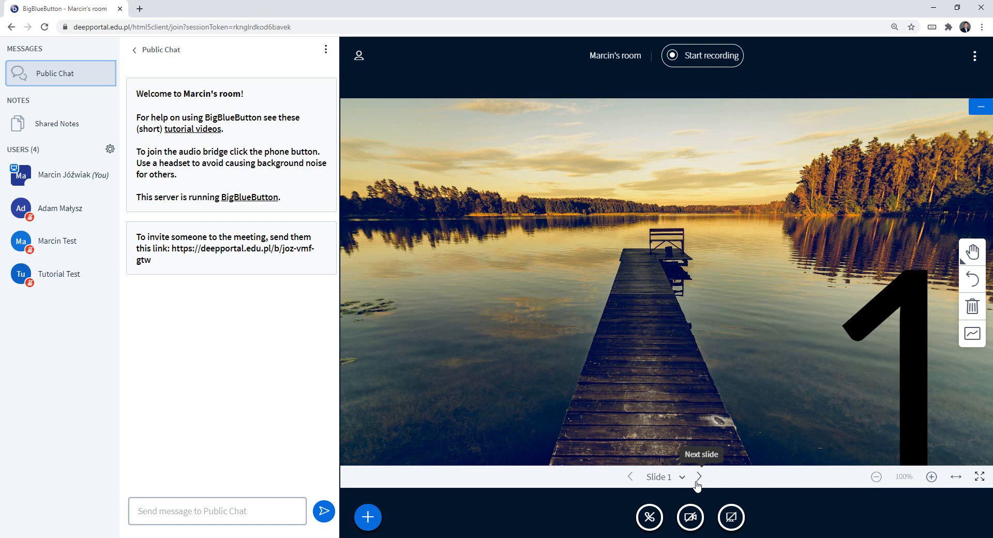
click(698, 476)
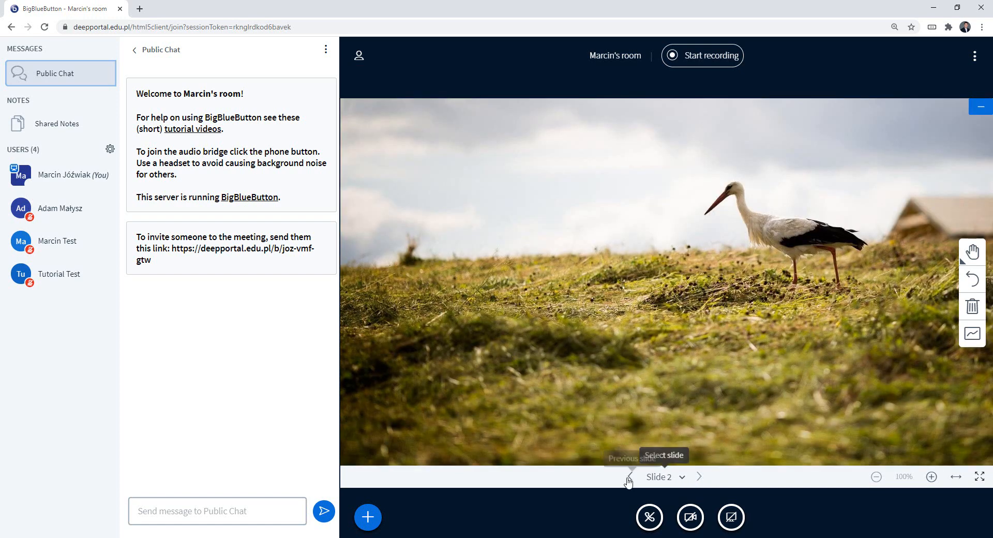
click(627, 477)
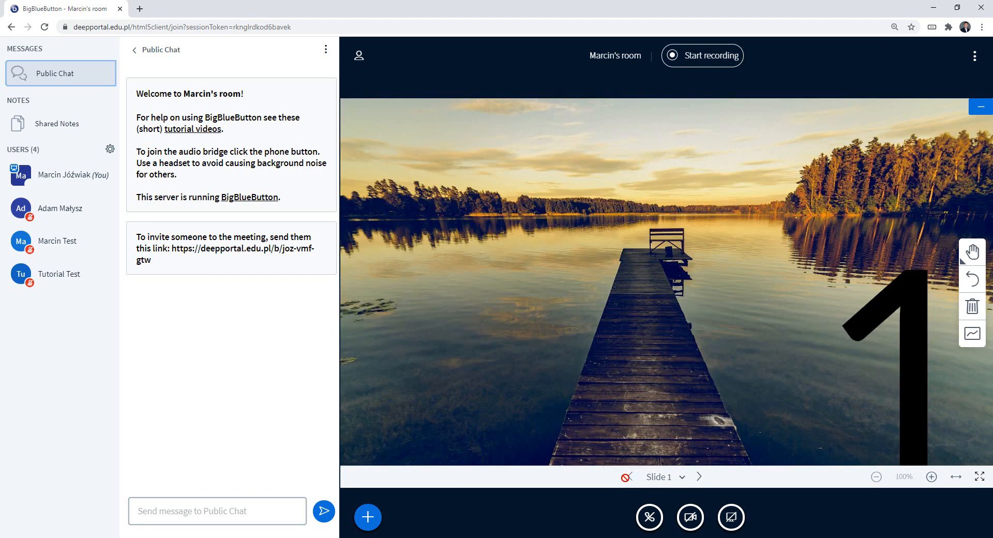
mouse_move(664, 476)
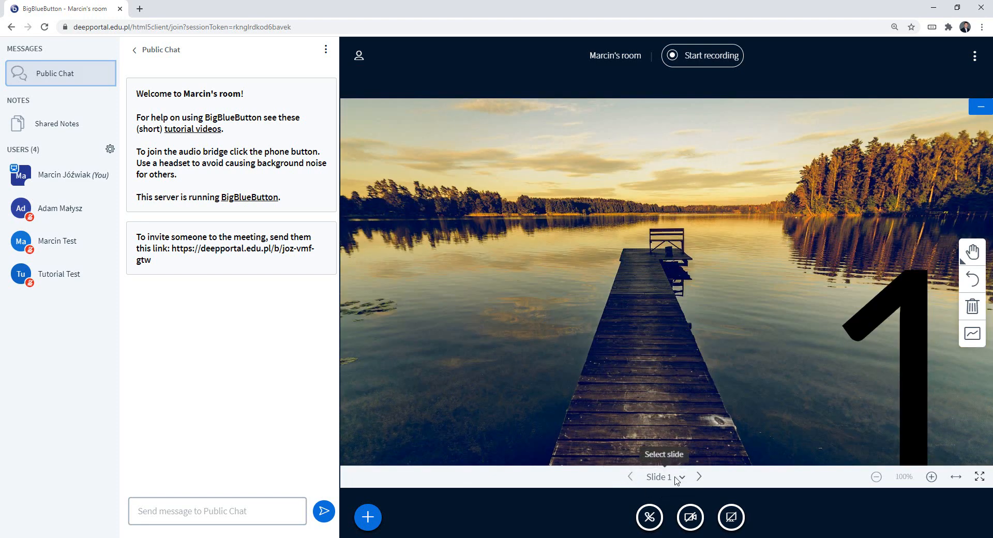
click(663, 477)
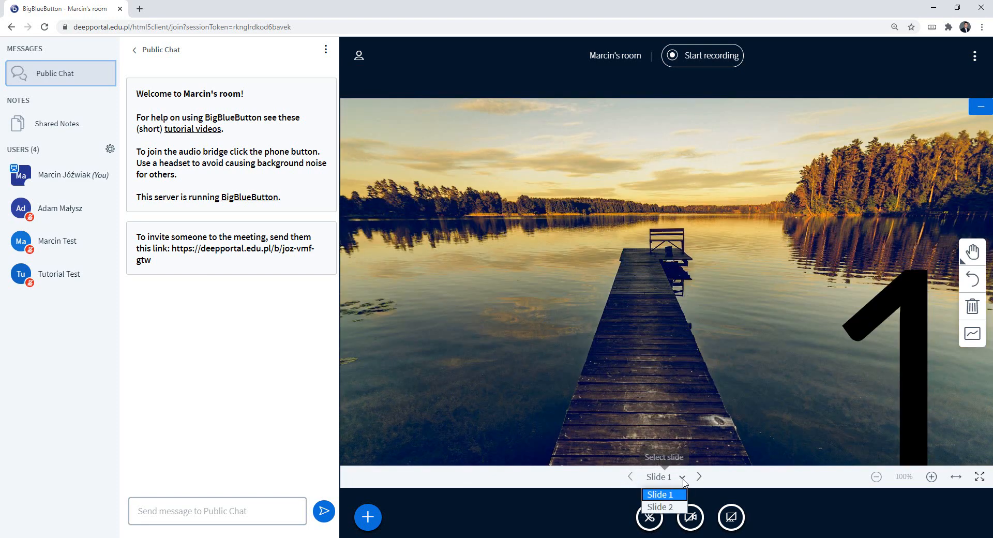
mouse_move(664, 507)
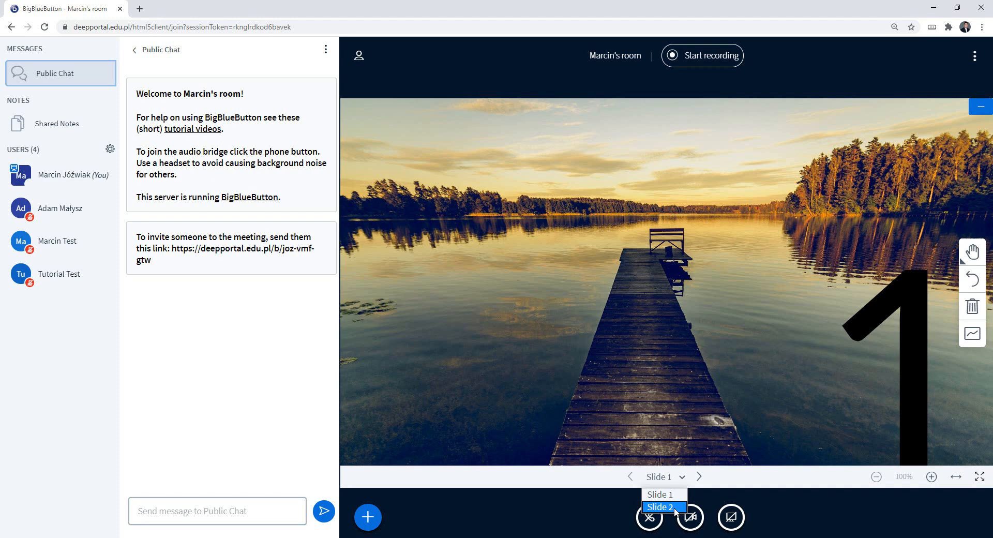
Step: Jump to the stork slide 2, zoom in twice, then zoom out once
click(664, 507)
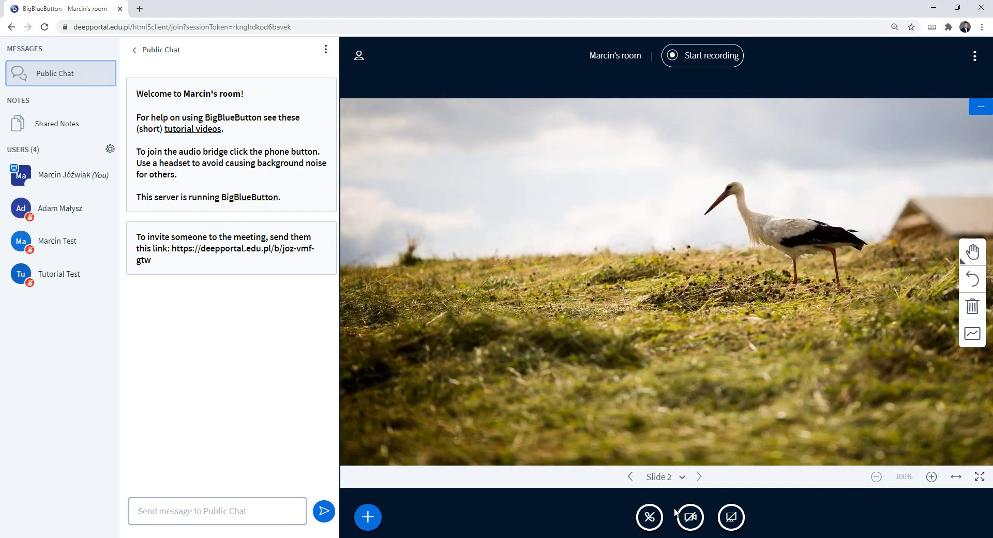
mouse_move(931, 476)
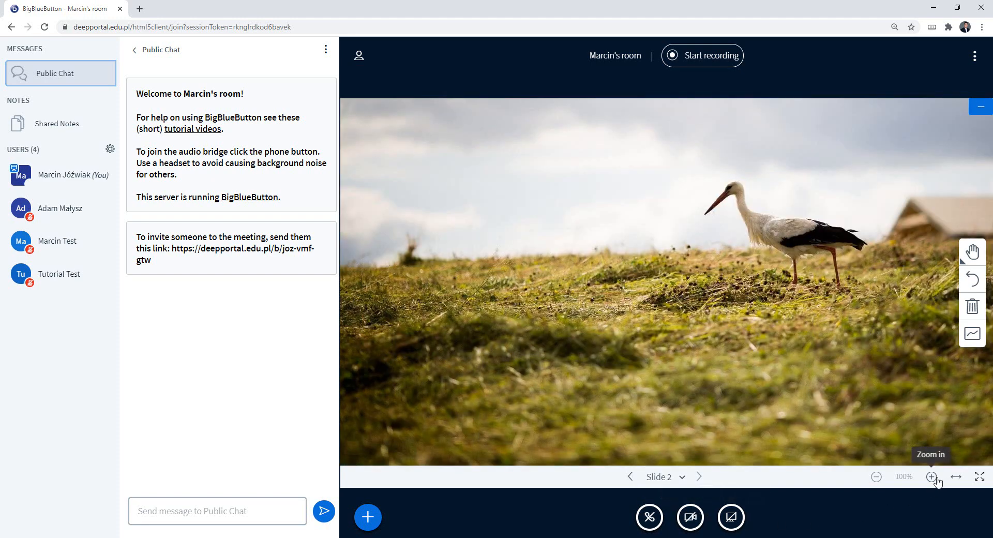
click(931, 476)
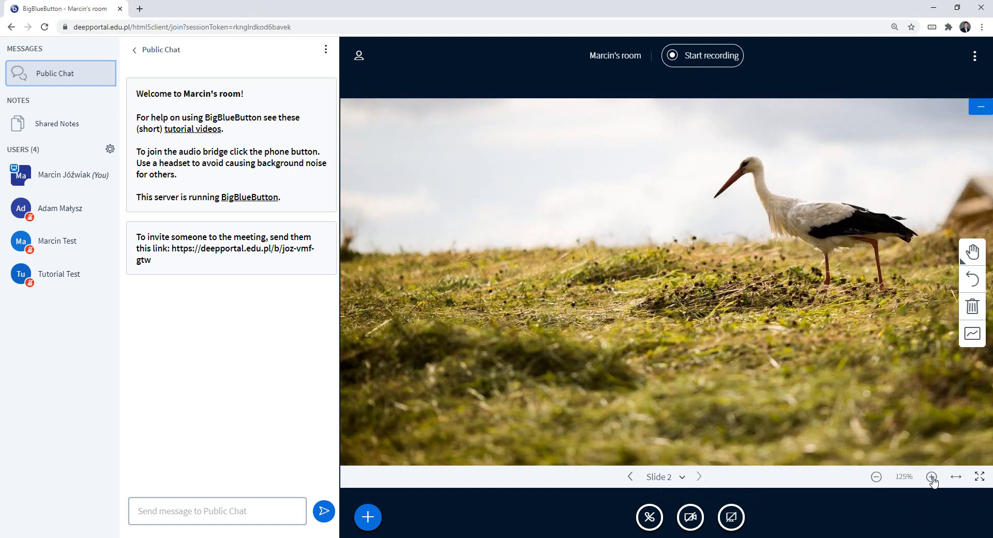
click(932, 477)
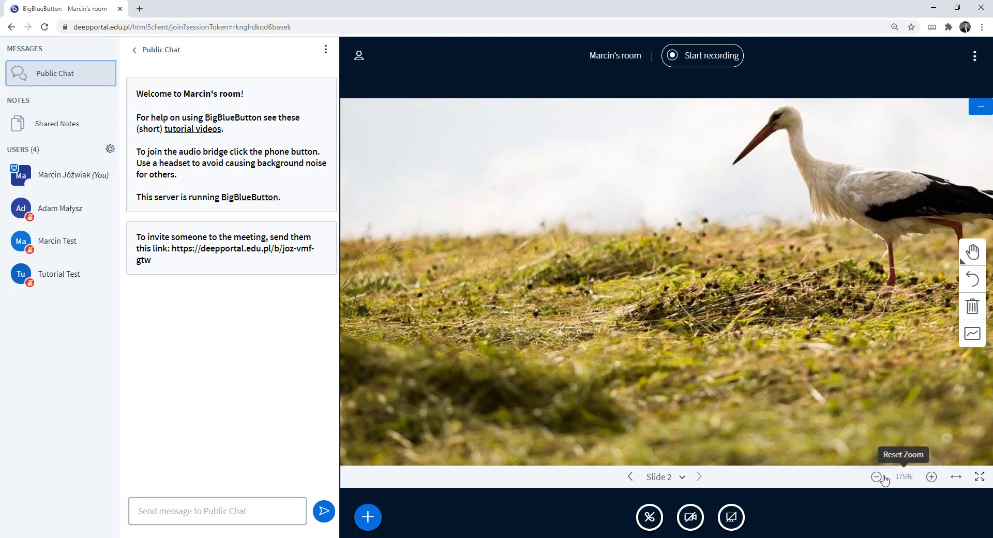
click(876, 476)
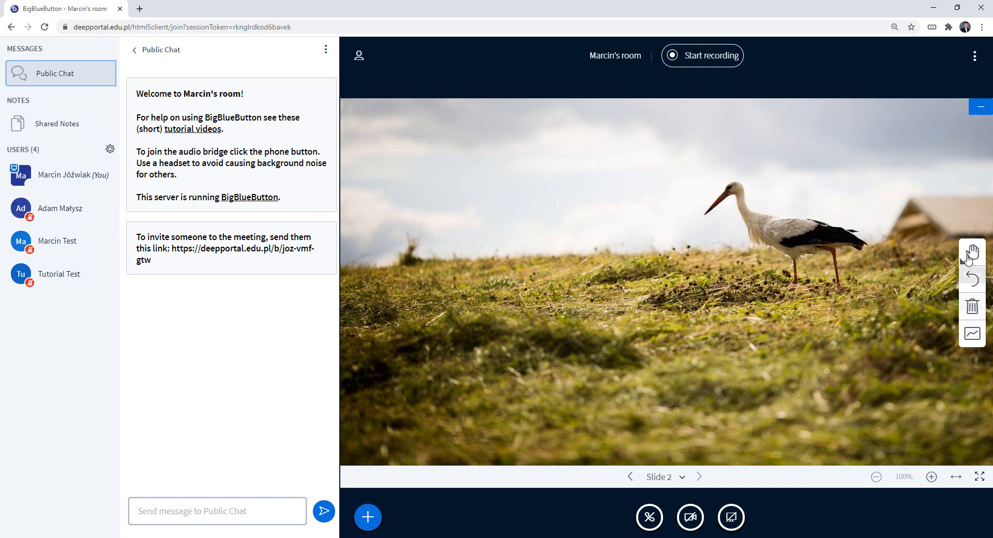
mouse_move(971, 255)
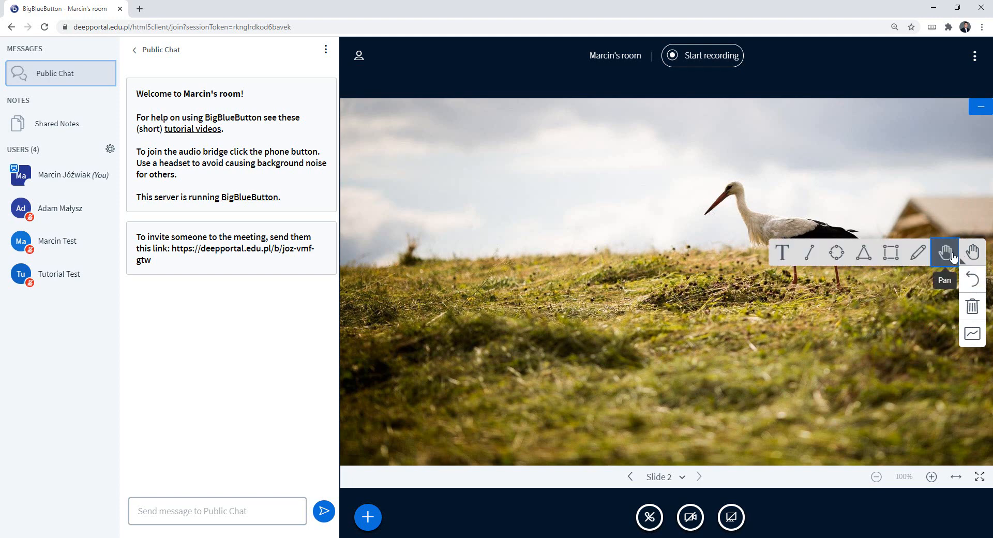
mouse_move(918, 252)
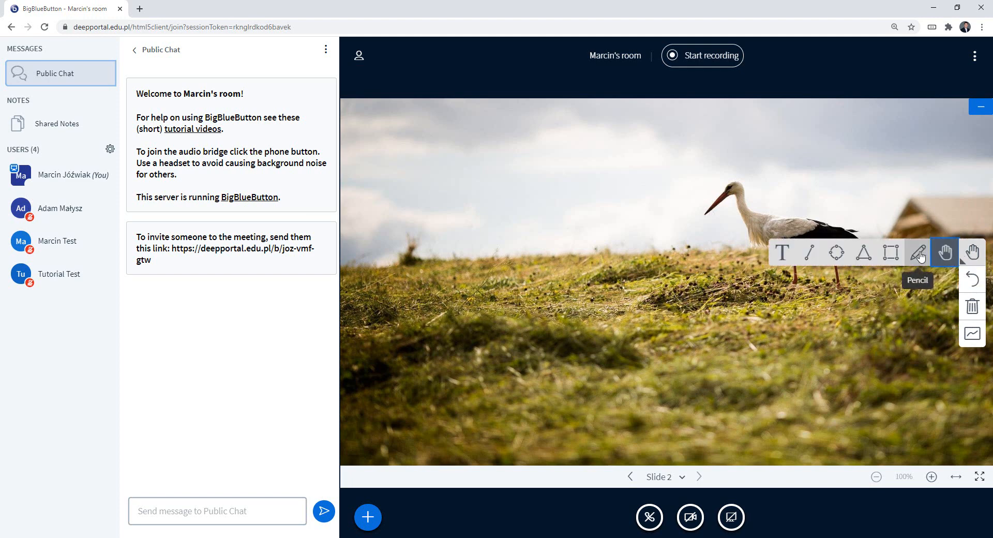
Step: Switch to the pencil tool for freehand annotation on the stork slide
click(918, 253)
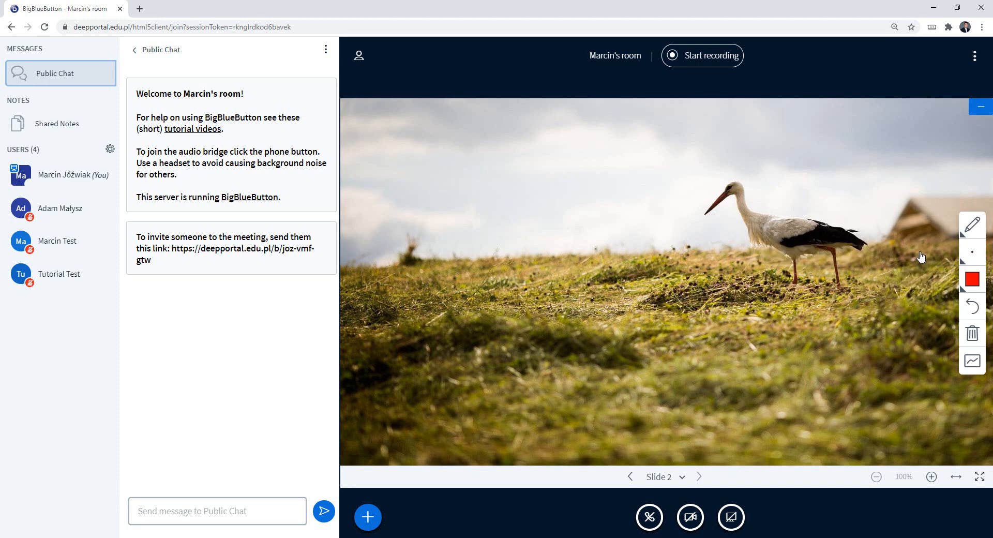
mouse_move(813, 206)
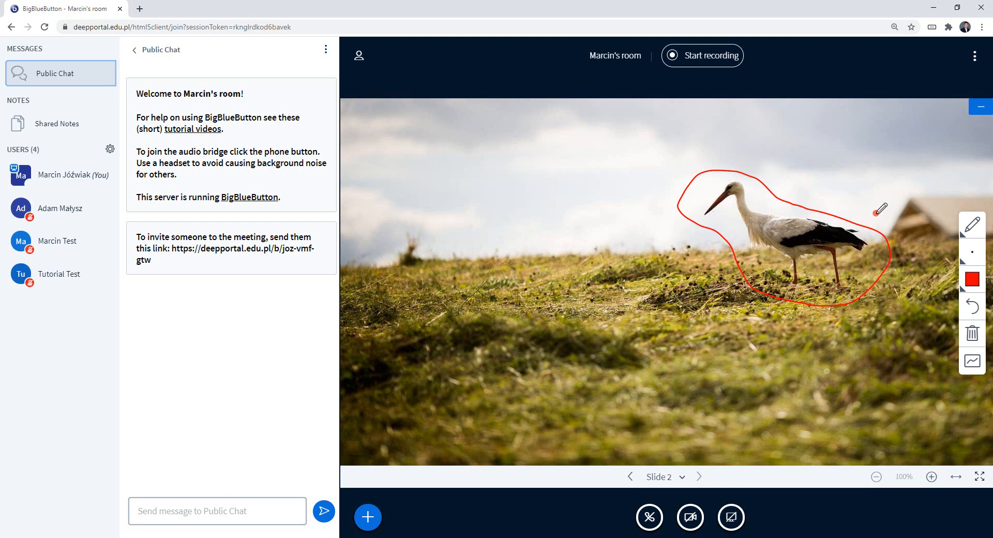
mouse_move(873, 226)
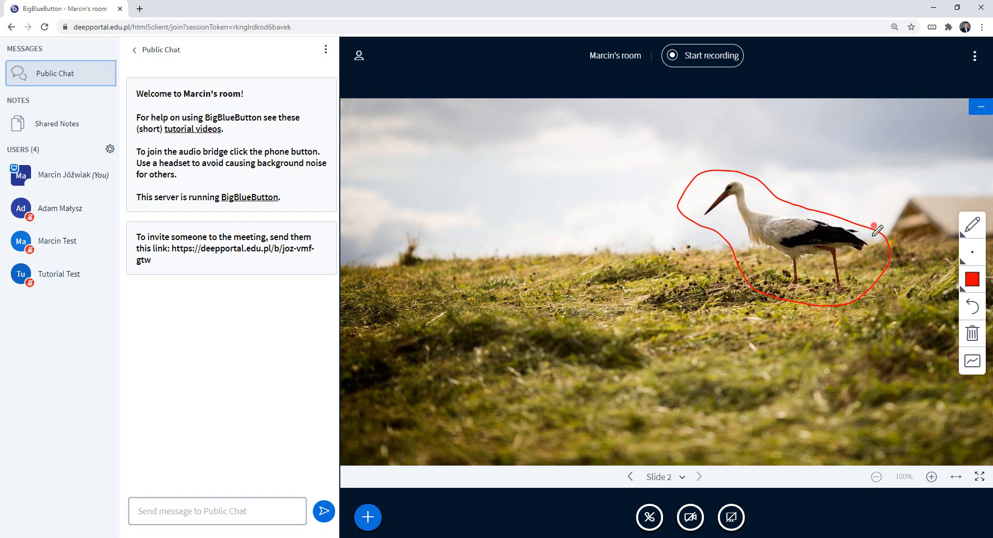
mouse_move(368, 517)
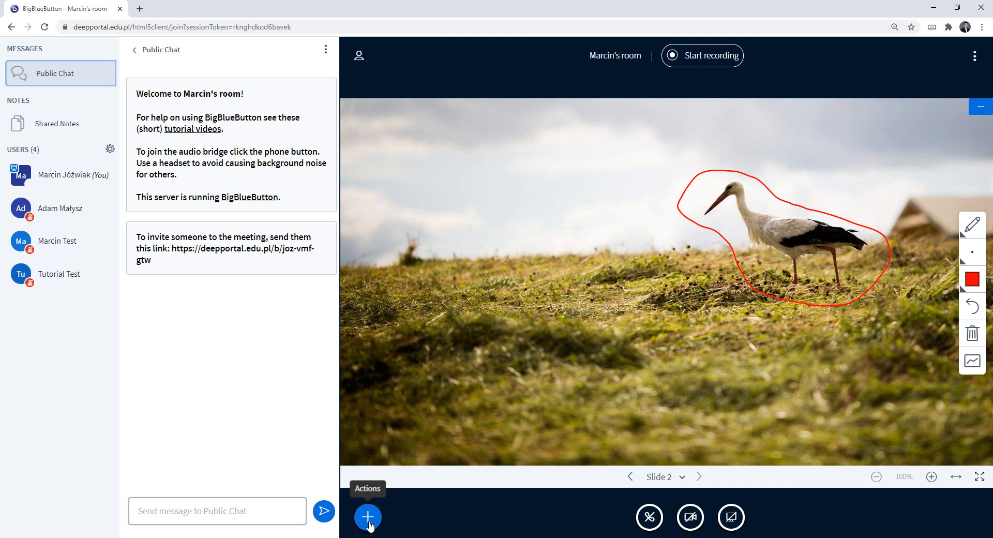
Step: Make Tutorial_two.pptx the current presentation via the presentation management screen
click(367, 517)
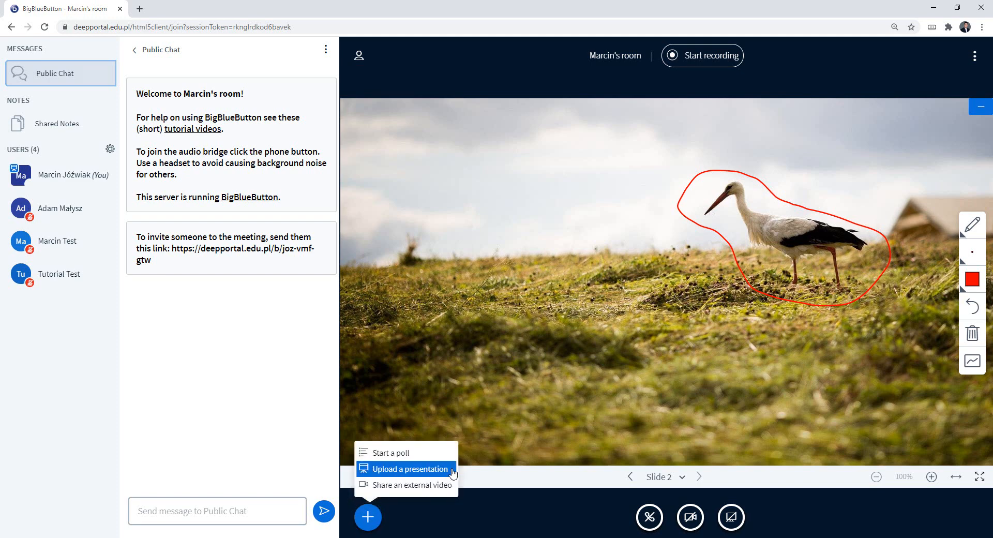
click(410, 469)
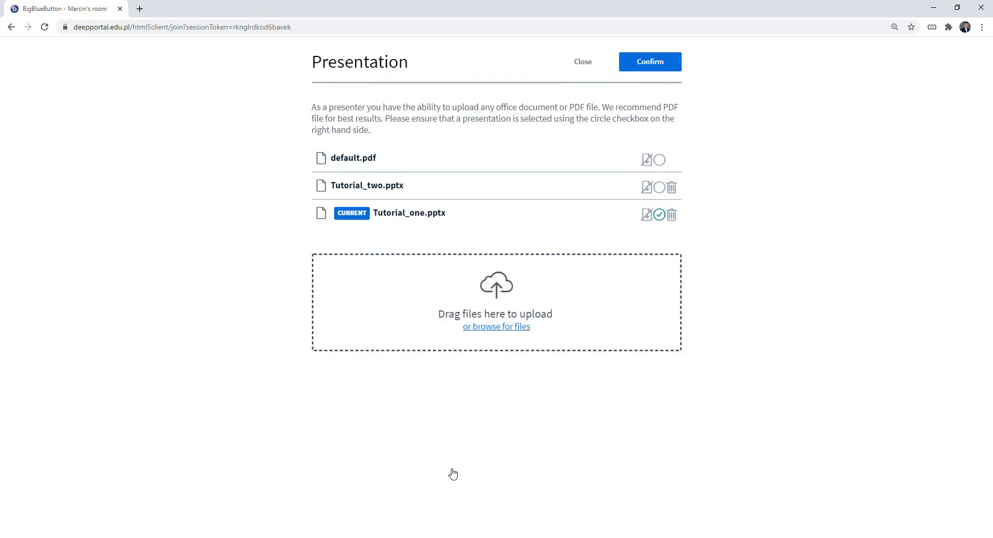
mouse_move(436, 265)
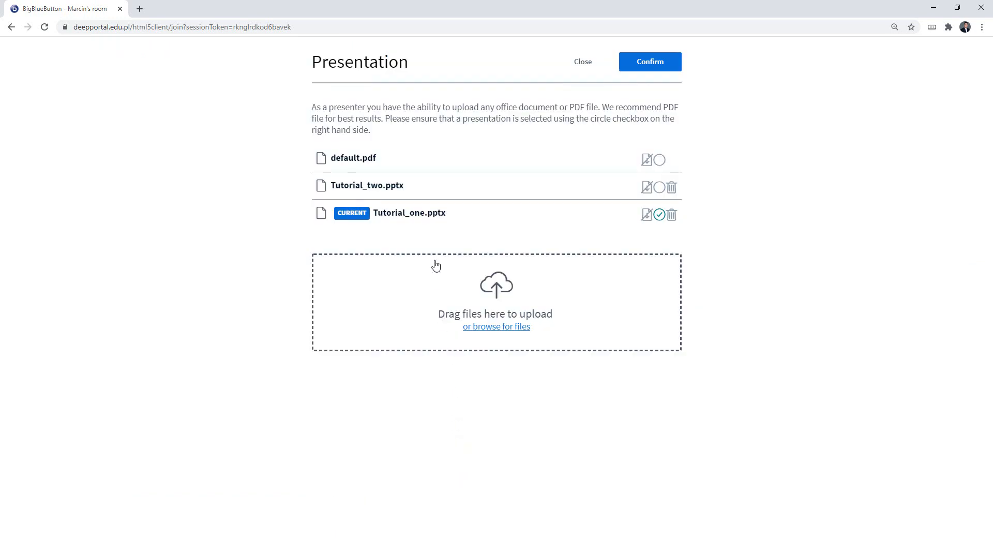
mouse_move(433, 233)
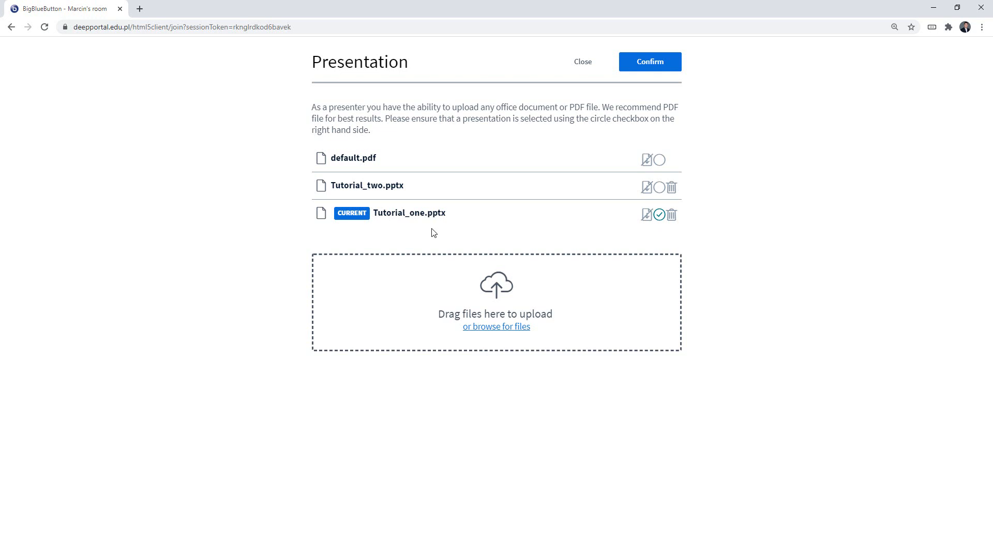
mouse_move(496, 243)
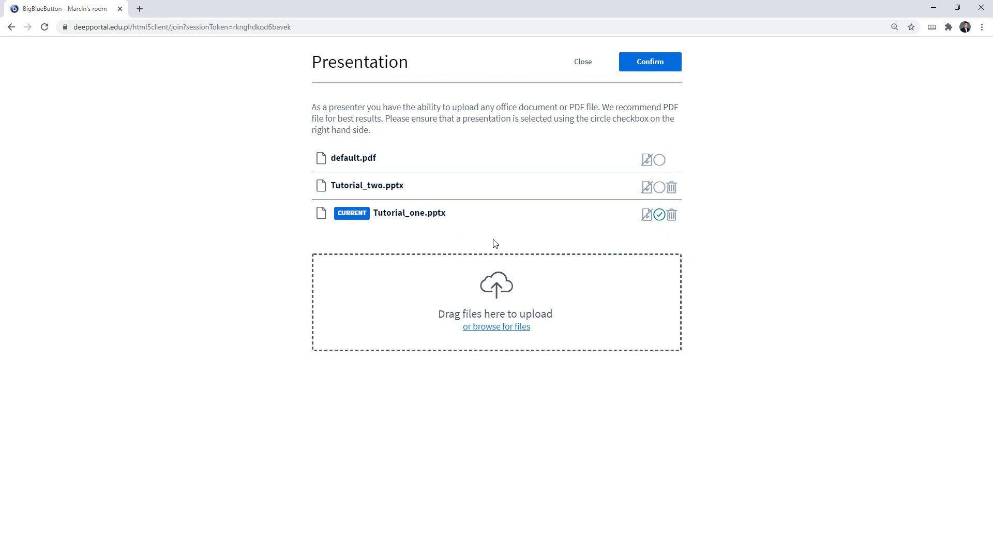
mouse_move(724, 218)
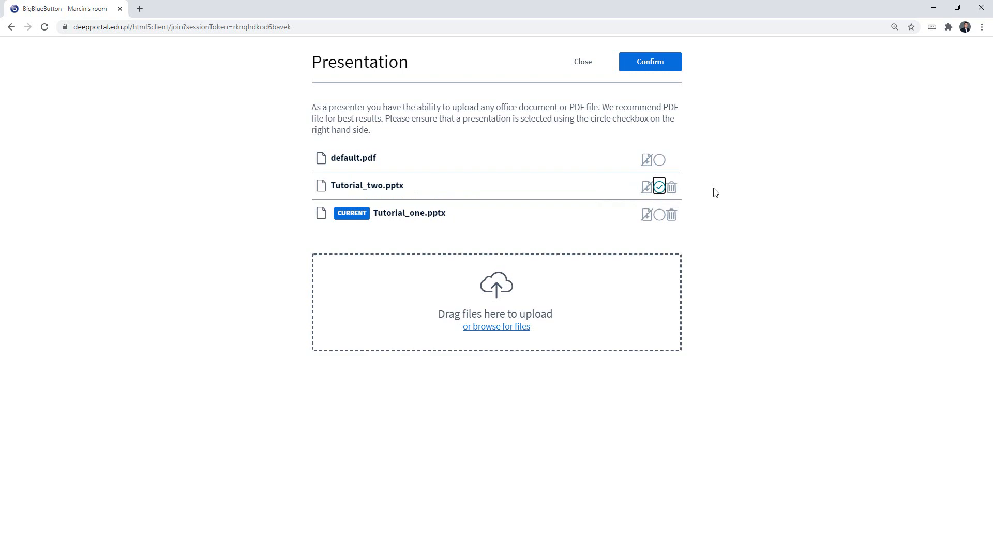
click(648, 62)
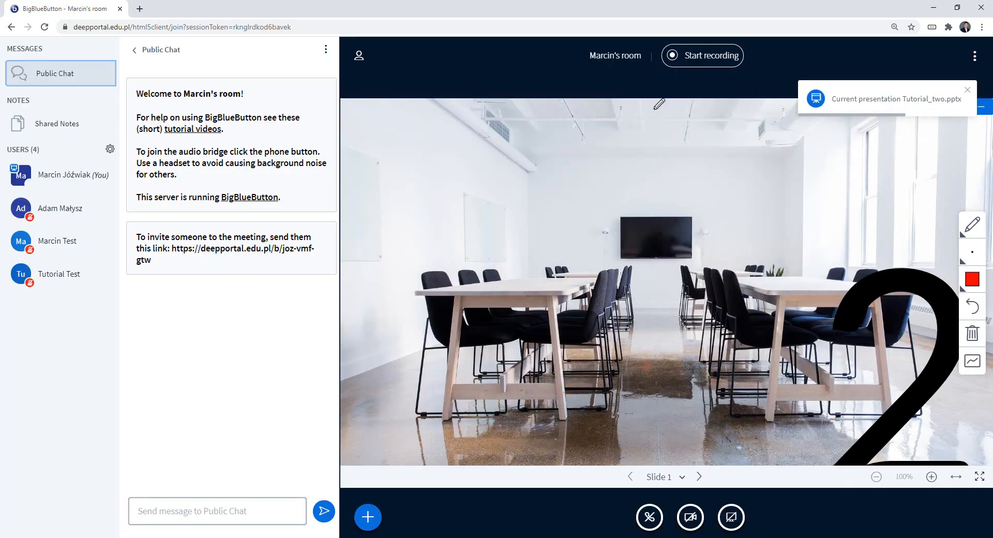
mouse_move(869, 525)
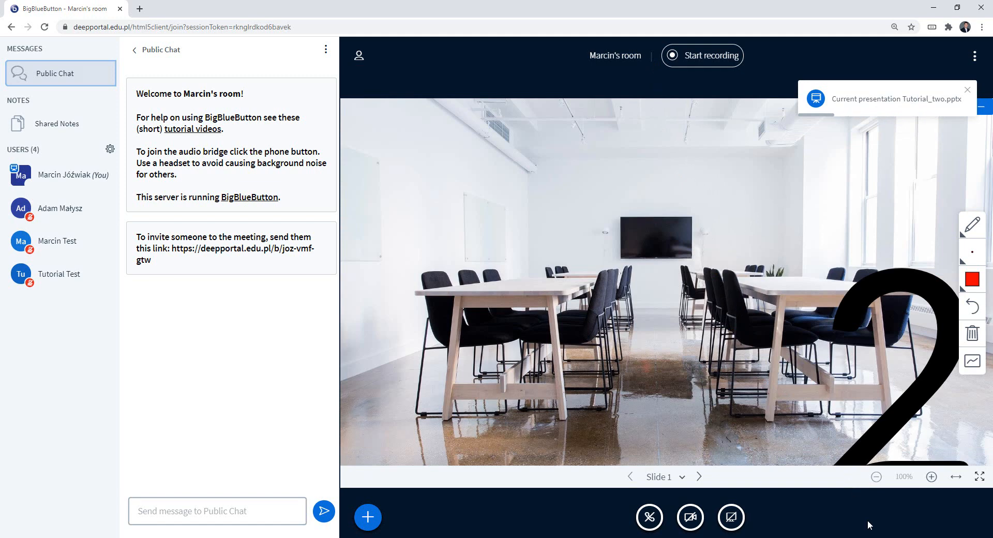
mouse_move(700, 476)
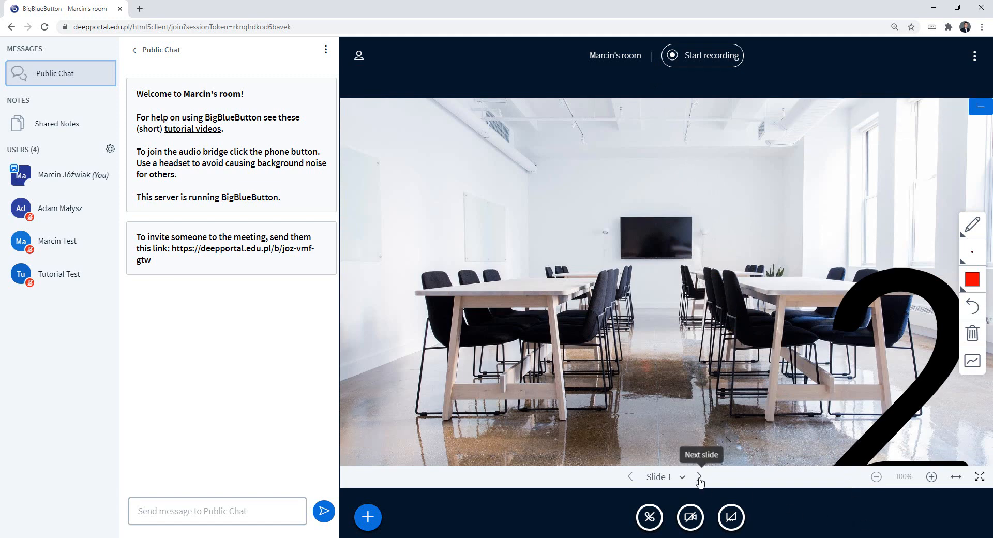
click(700, 477)
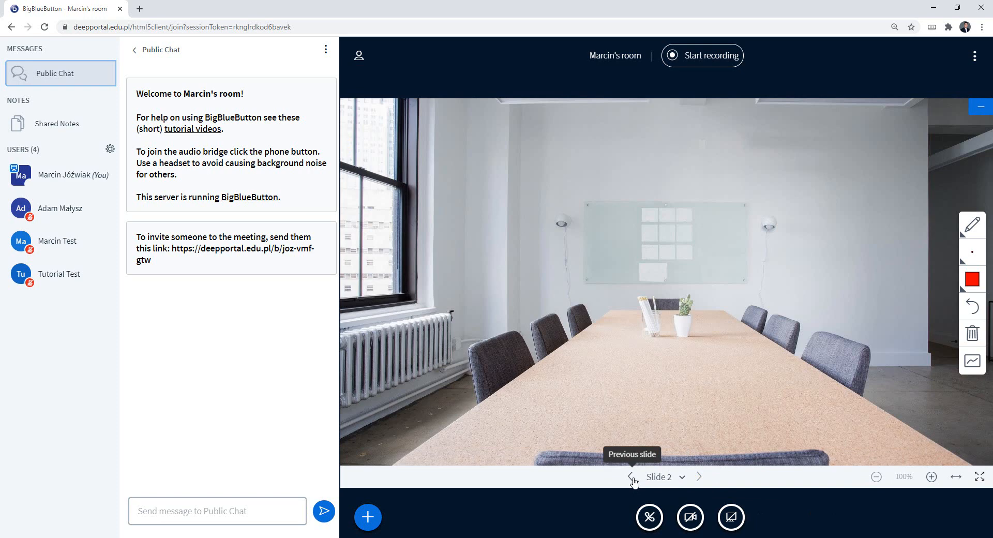
click(629, 477)
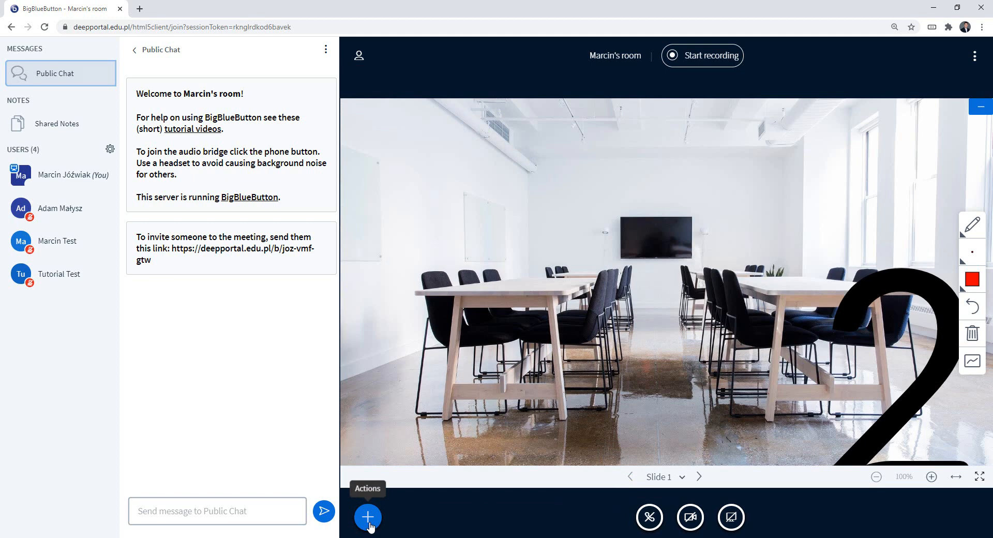
Step: Delete Tutorial_one.pptx from the presentation management screen
click(368, 518)
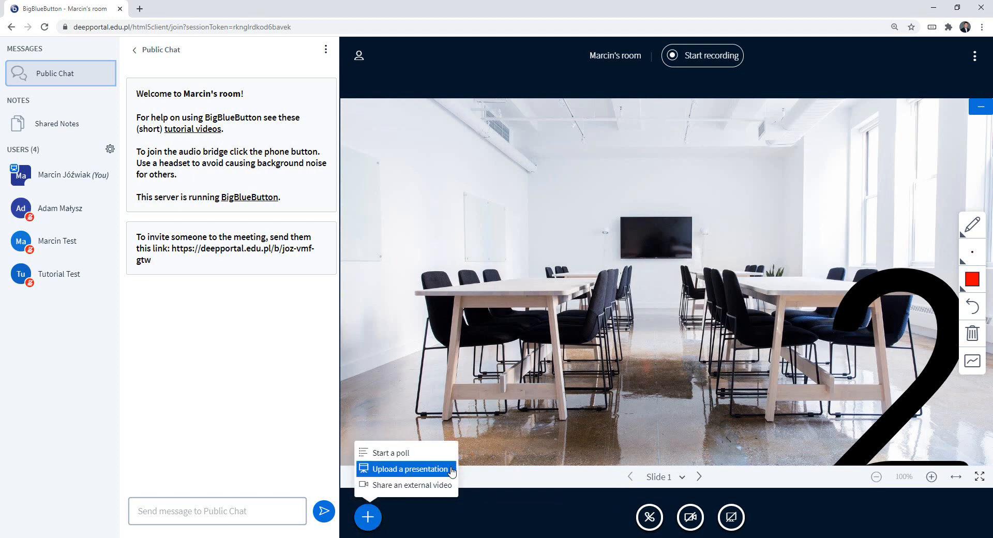
click(409, 468)
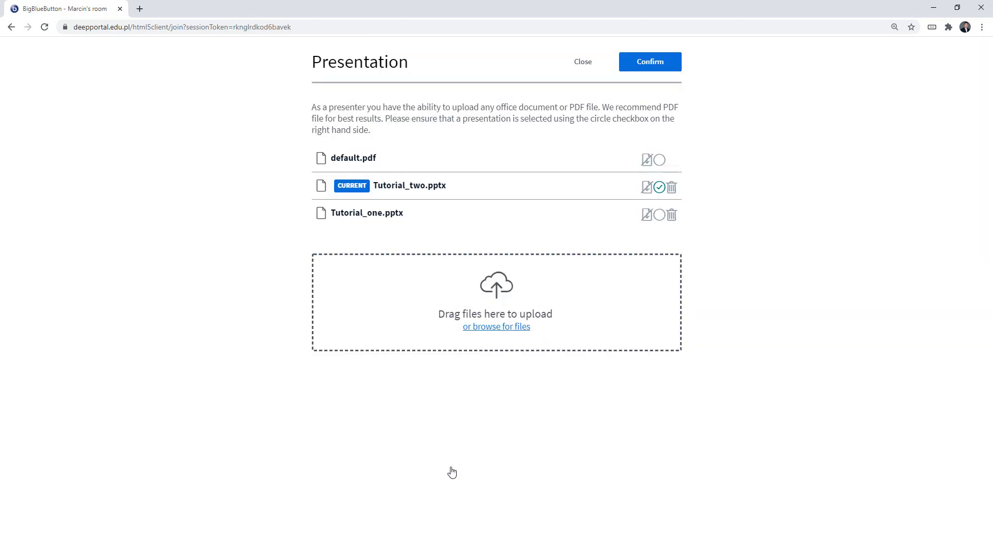
mouse_move(542, 468)
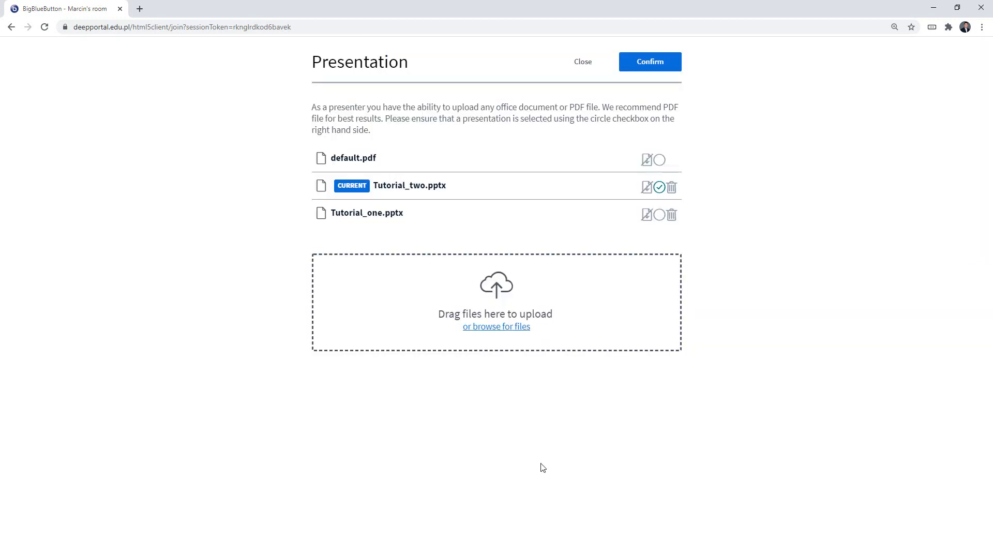
mouse_move(539, 435)
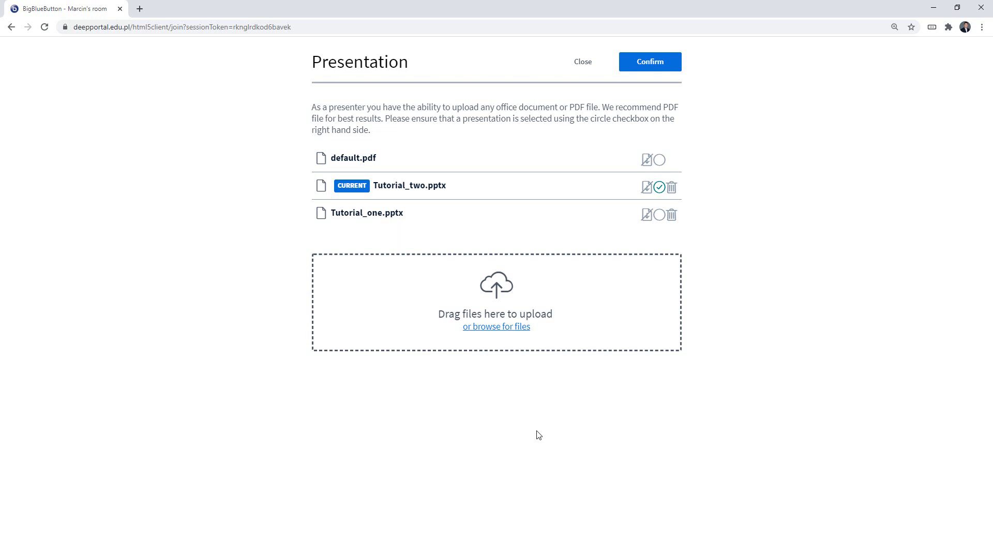
mouse_move(672, 214)
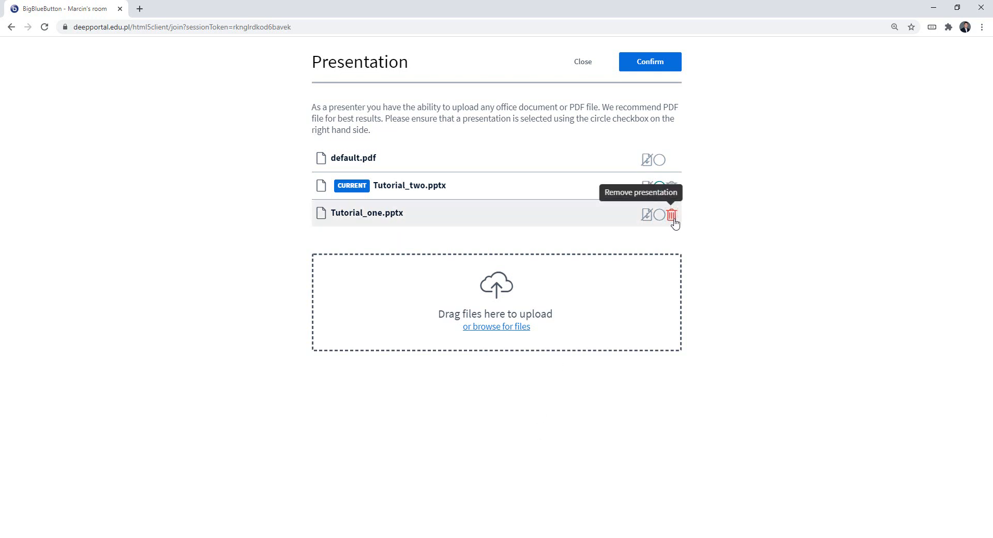
click(671, 215)
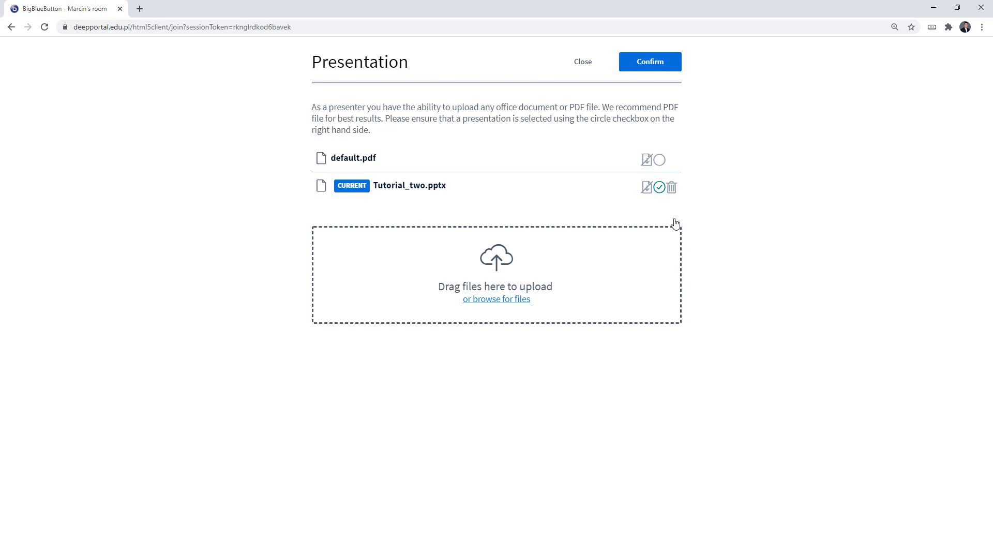
mouse_move(656, 219)
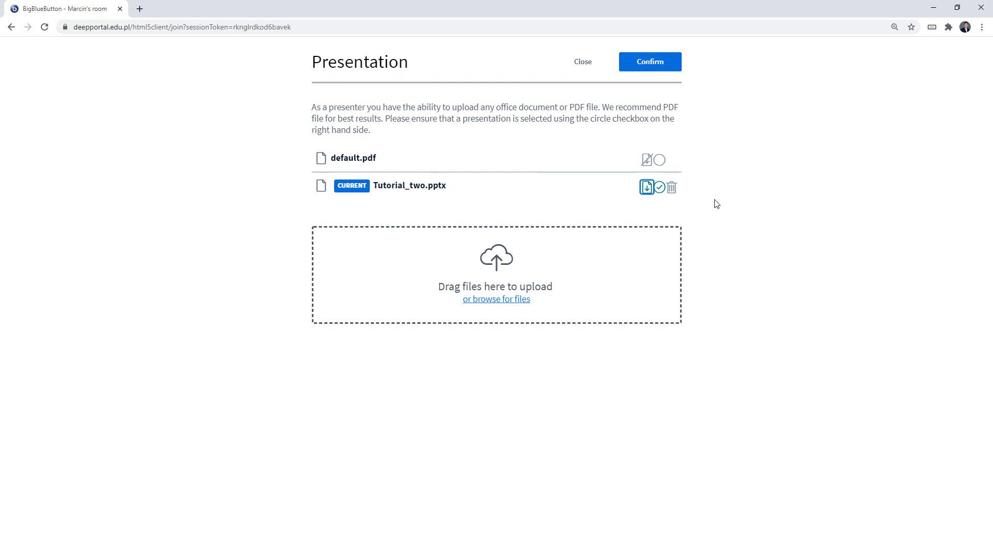
mouse_move(672, 105)
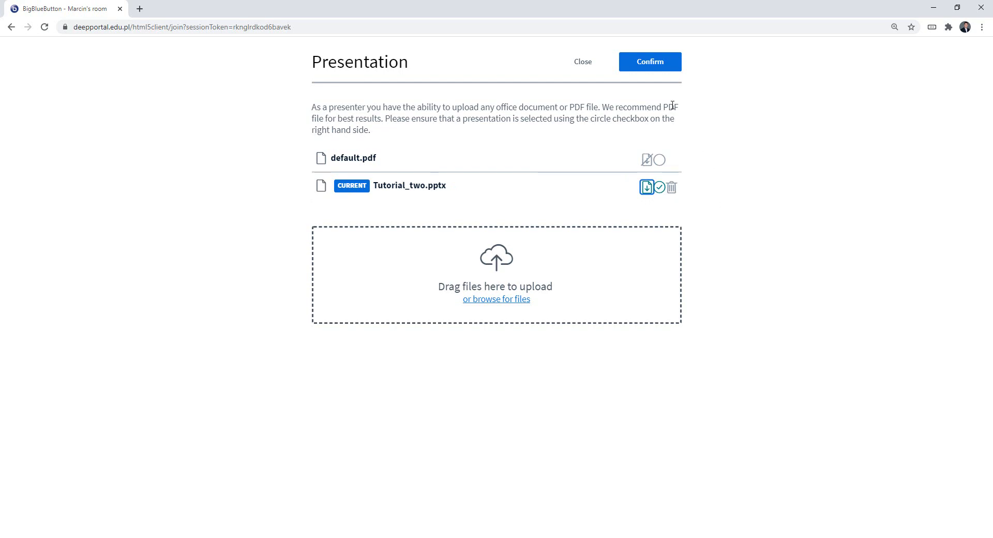
Step: Confirm download enabled for Tutorial_two.pptx and return to the room
click(649, 61)
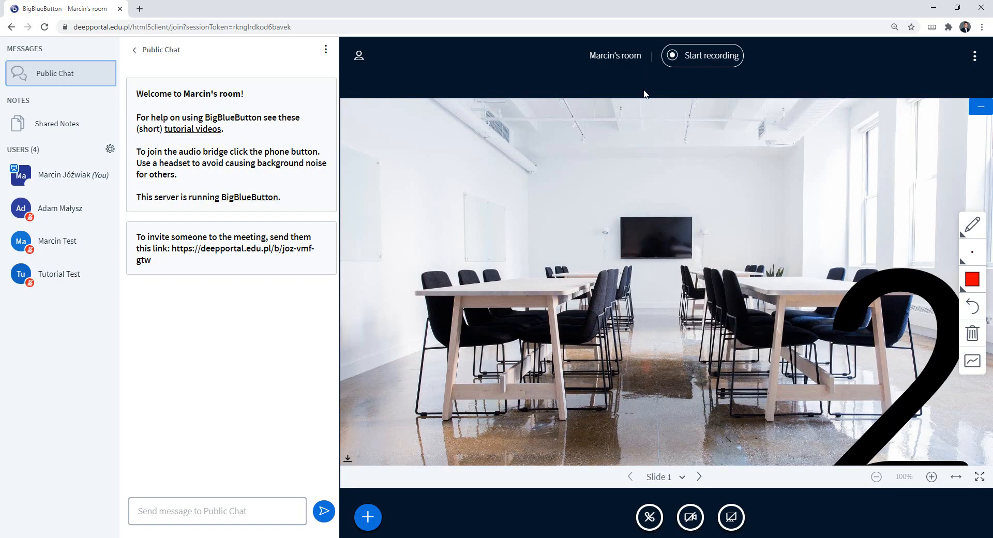
mouse_move(348, 457)
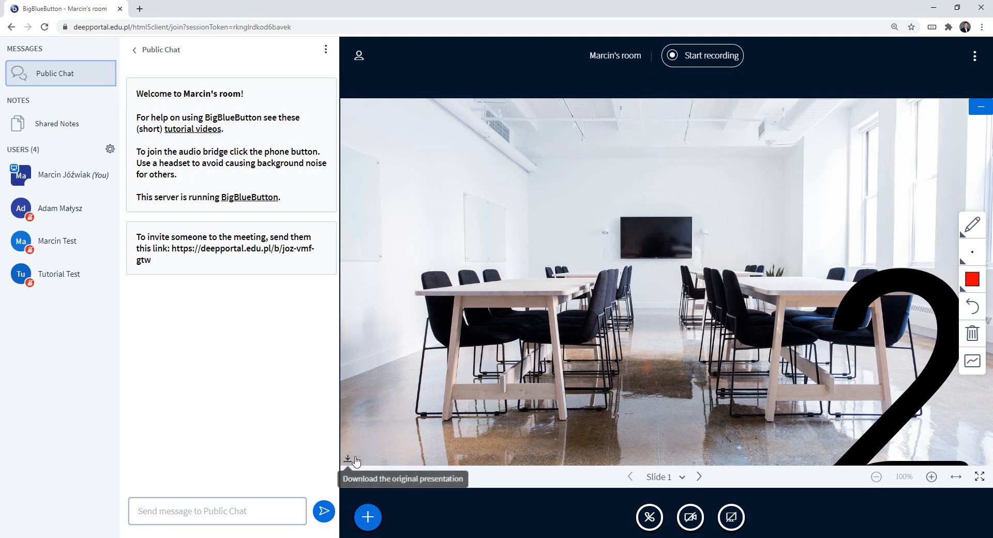
mouse_move(348, 462)
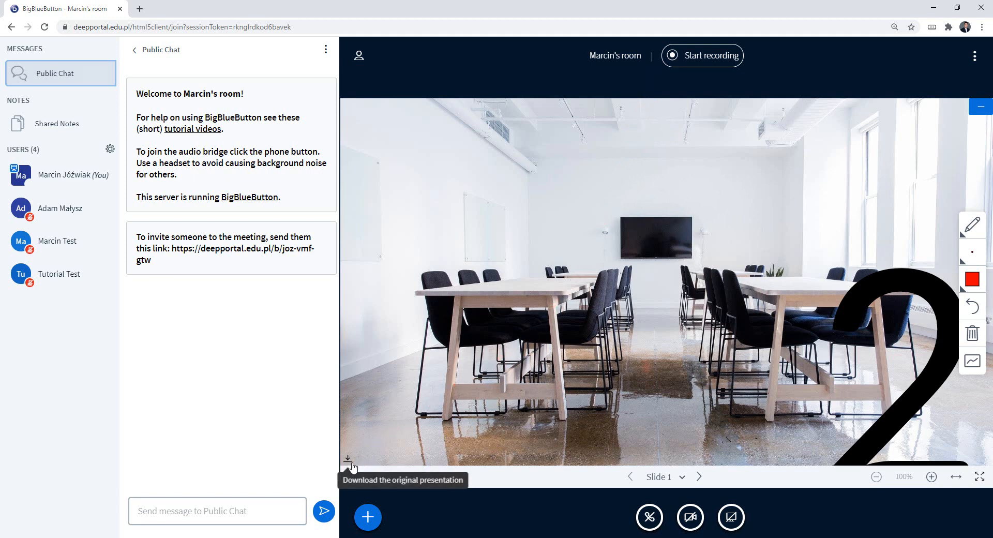